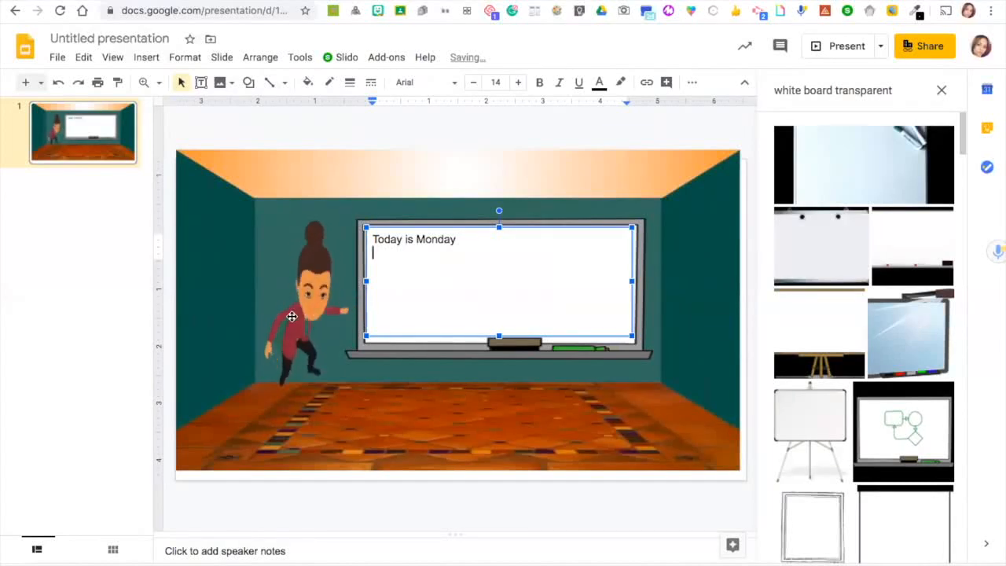
Select the cartoon Bitmoji teacher beside the 'Today is Monday' whiteboard
left_click(306, 314)
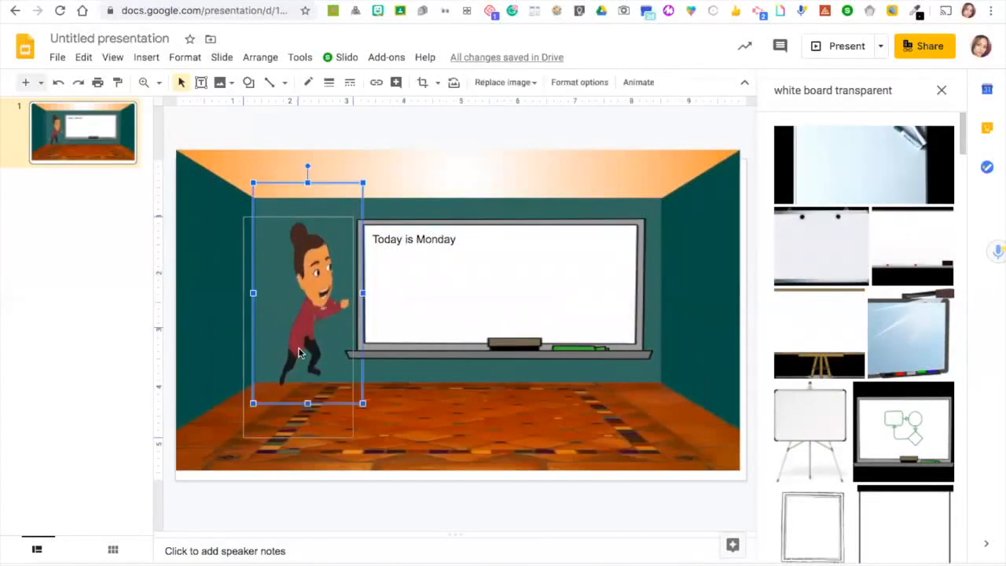